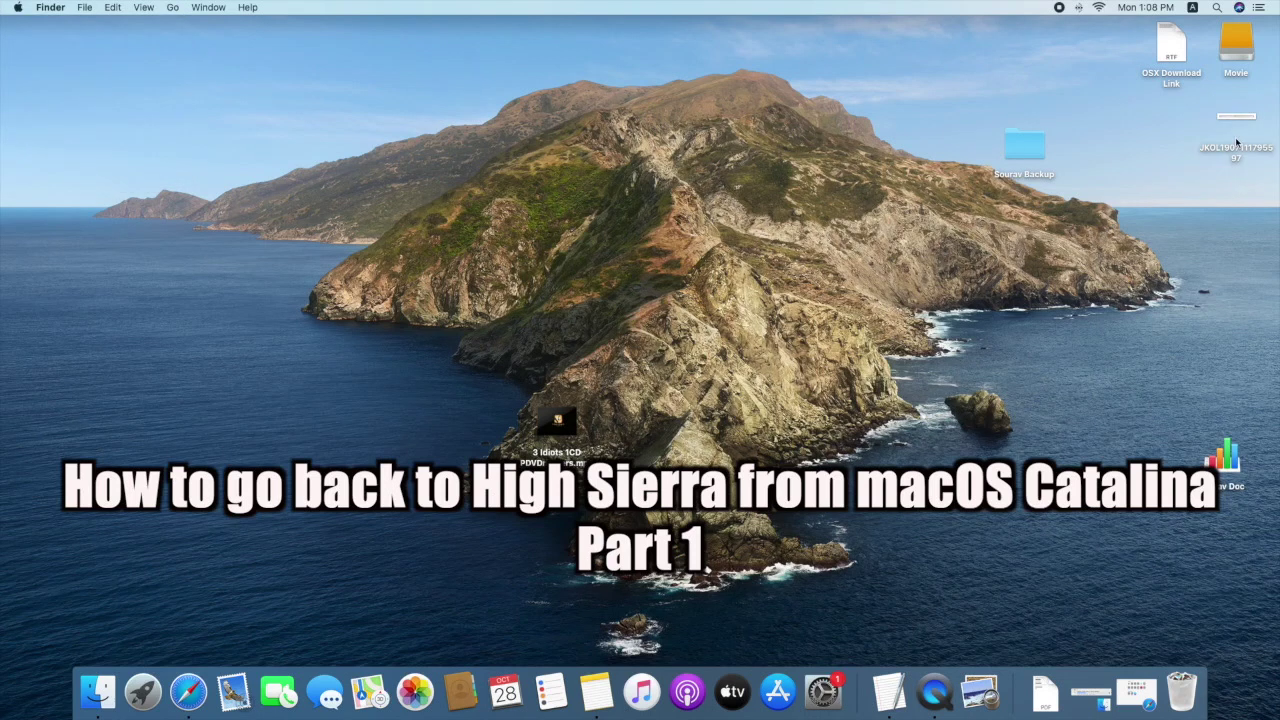
- Bring up About This Mac to see it runs macOS Catalina 10.15
click(1236, 120)
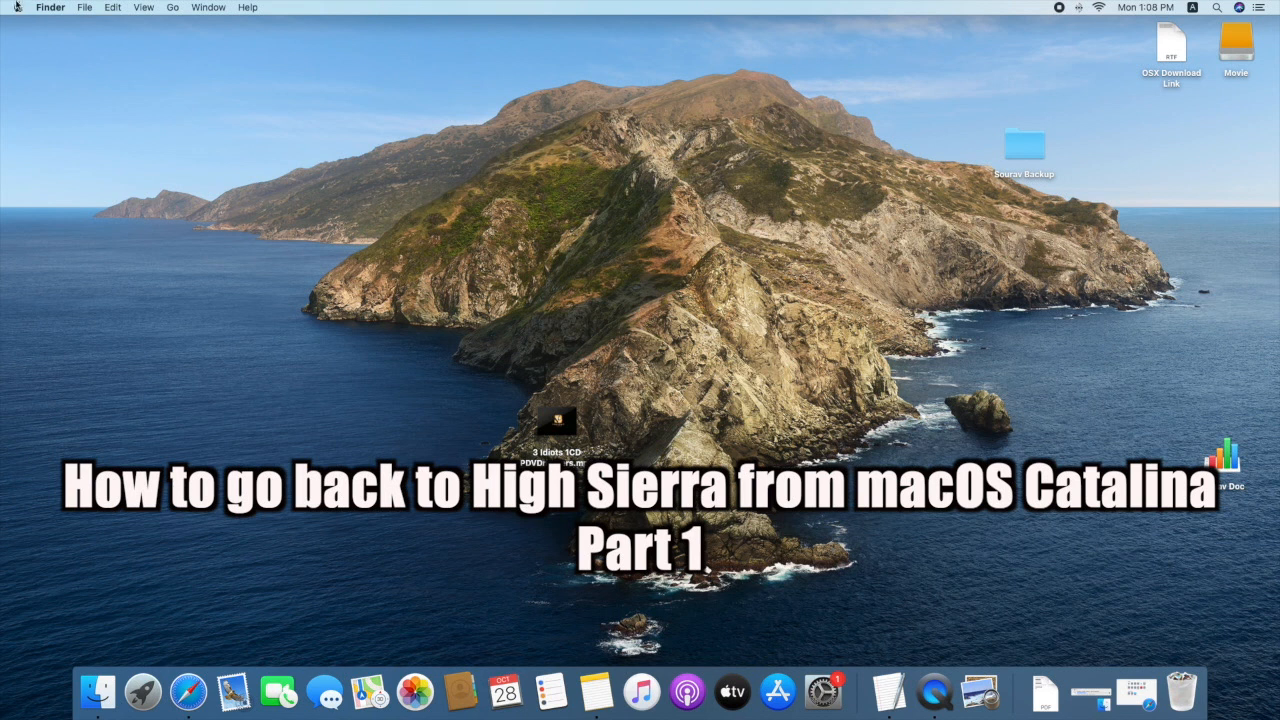
click(17, 7)
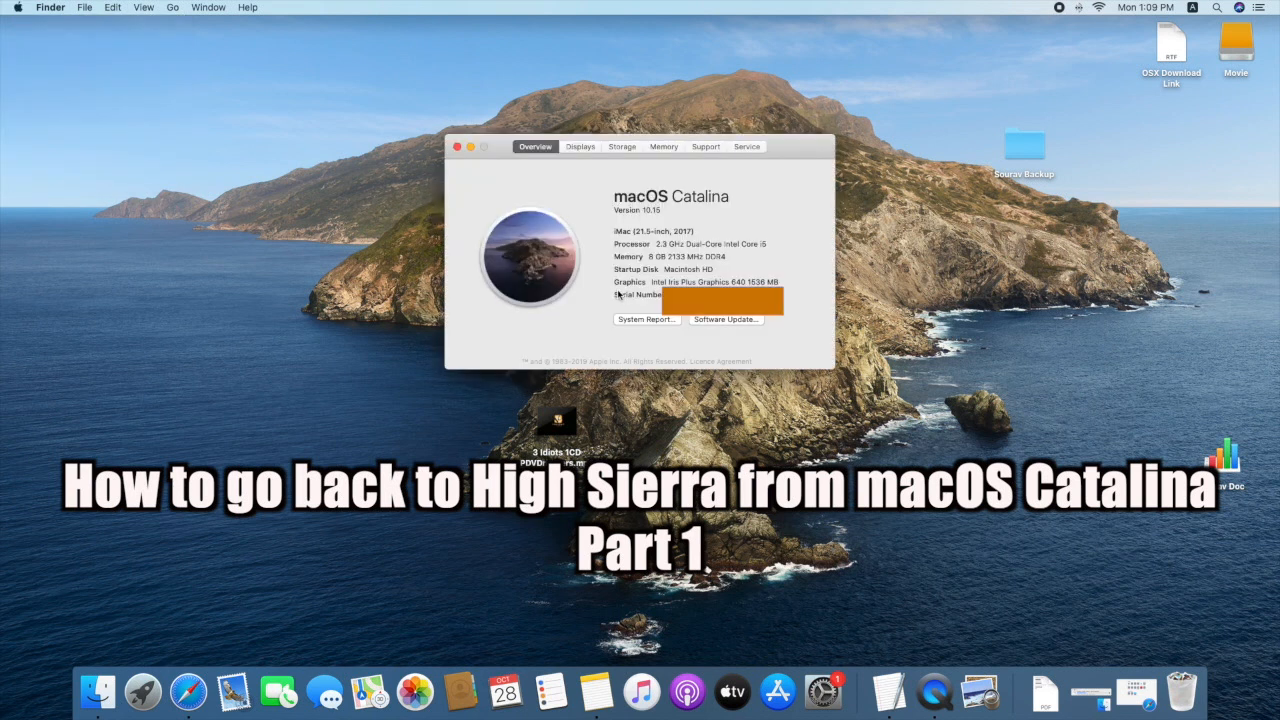
mouse_move(1014, 595)
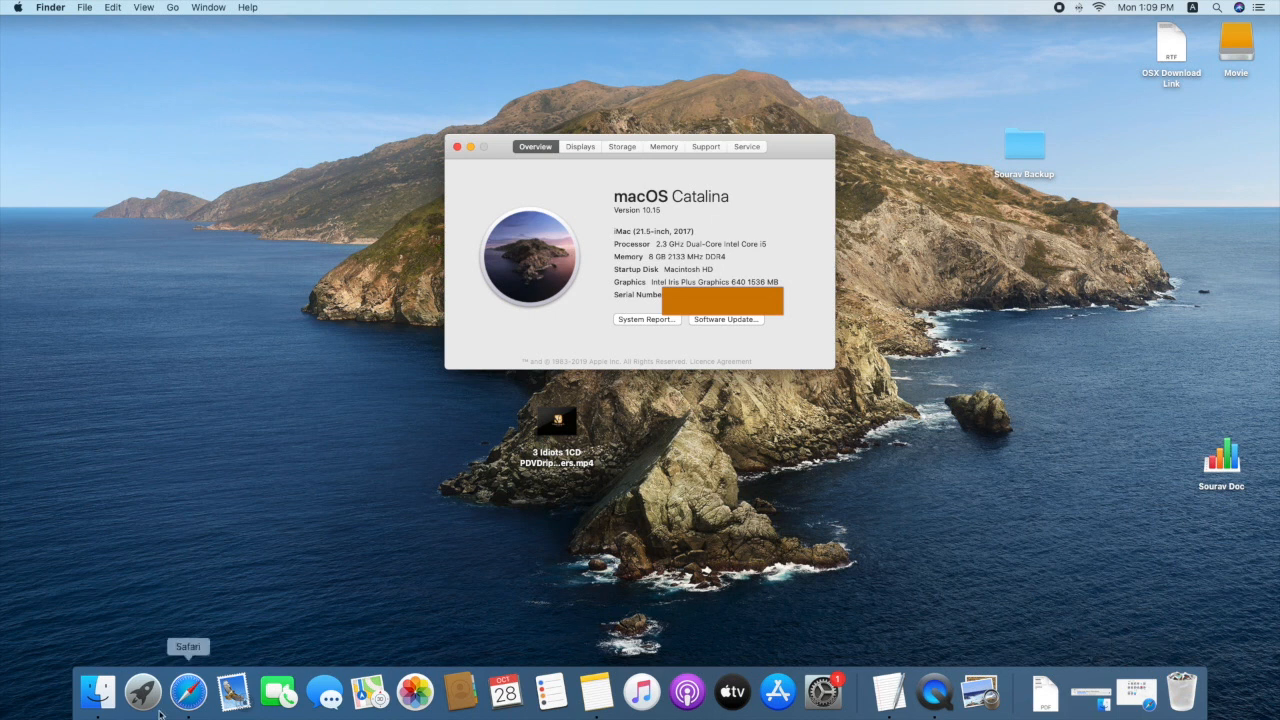
- Load support.apple.com/en-in/HT208969 in Safari and follow its Get macOS High Sierra link
click(188, 691)
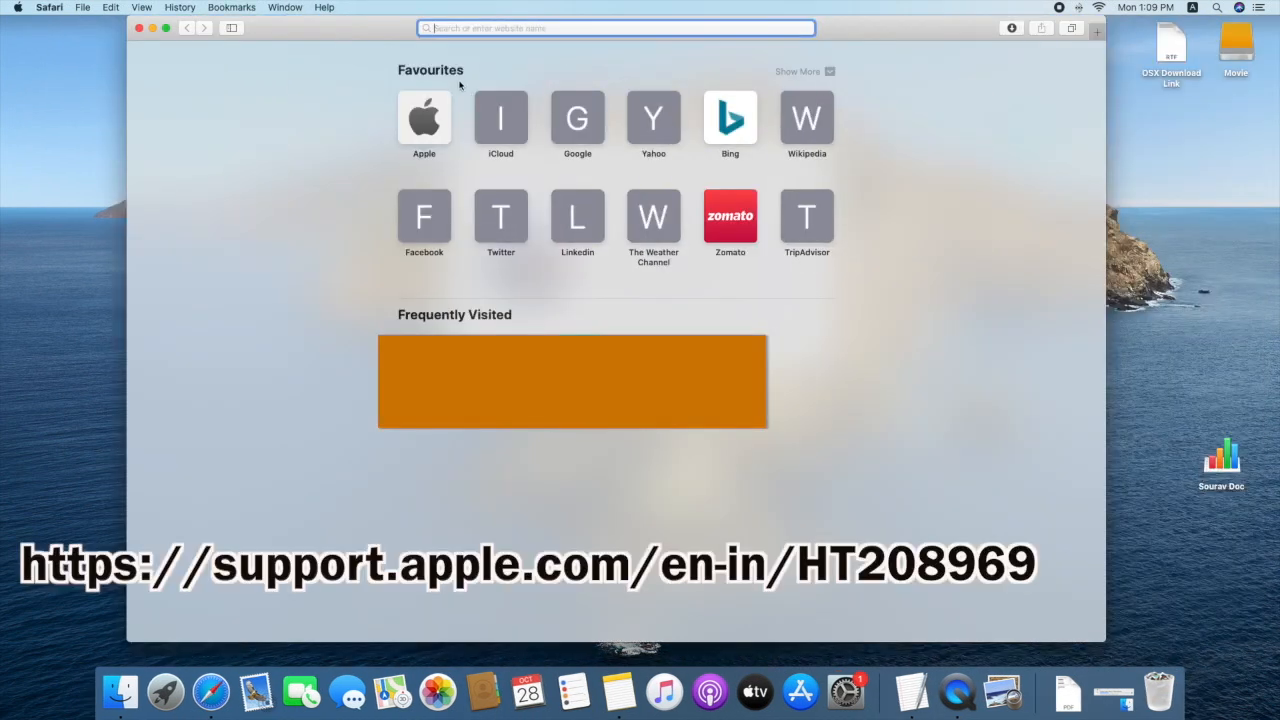
text(https://support.apple.com/en-in/HT208969)
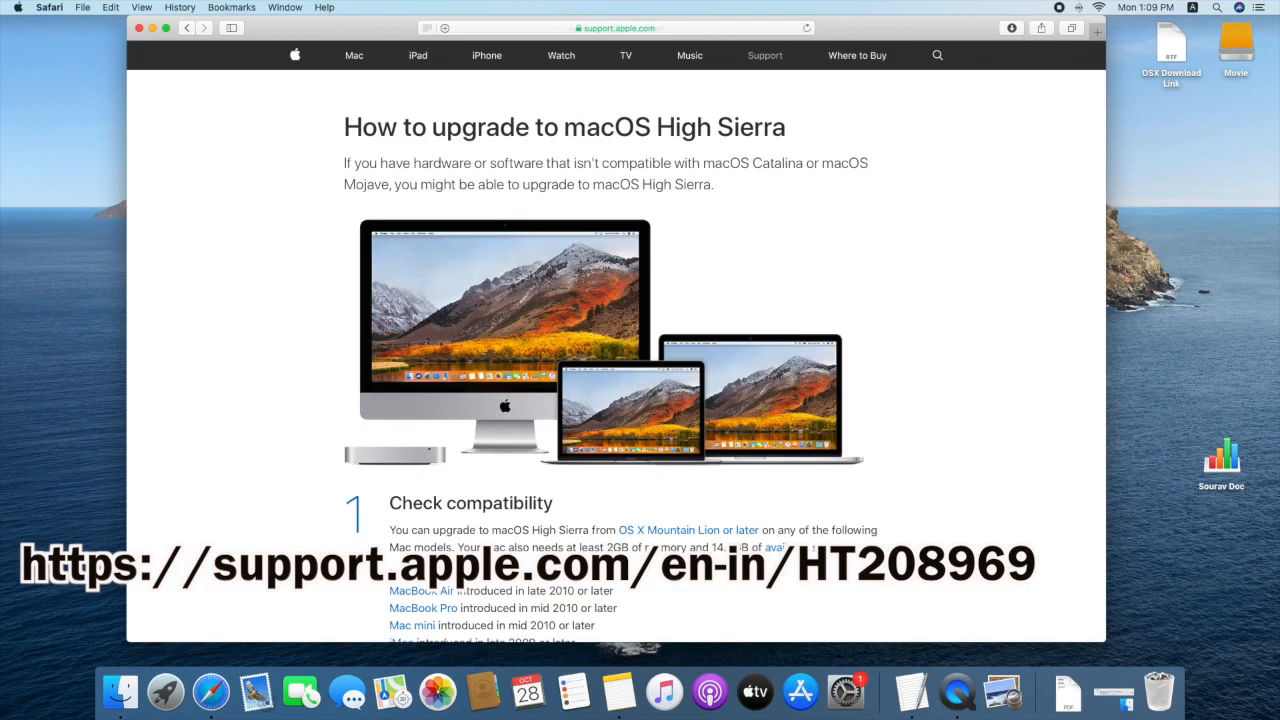
scroll(down, 3)
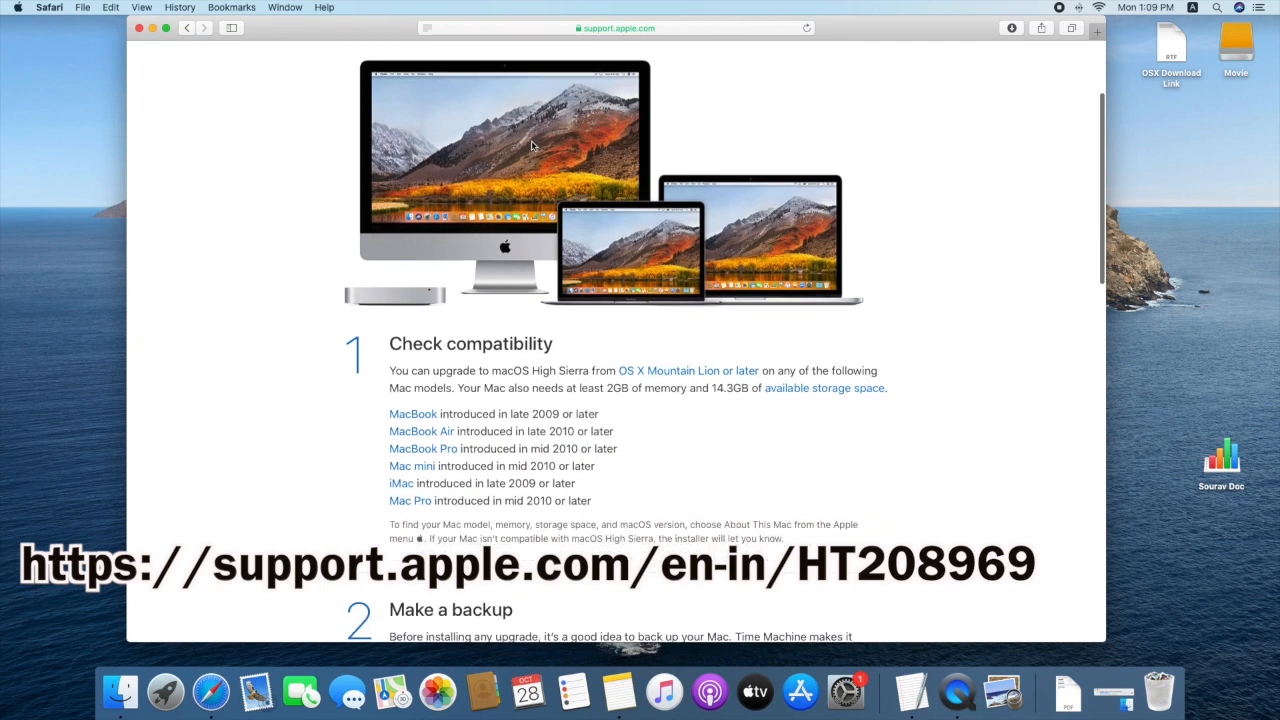
scroll(down, 3)
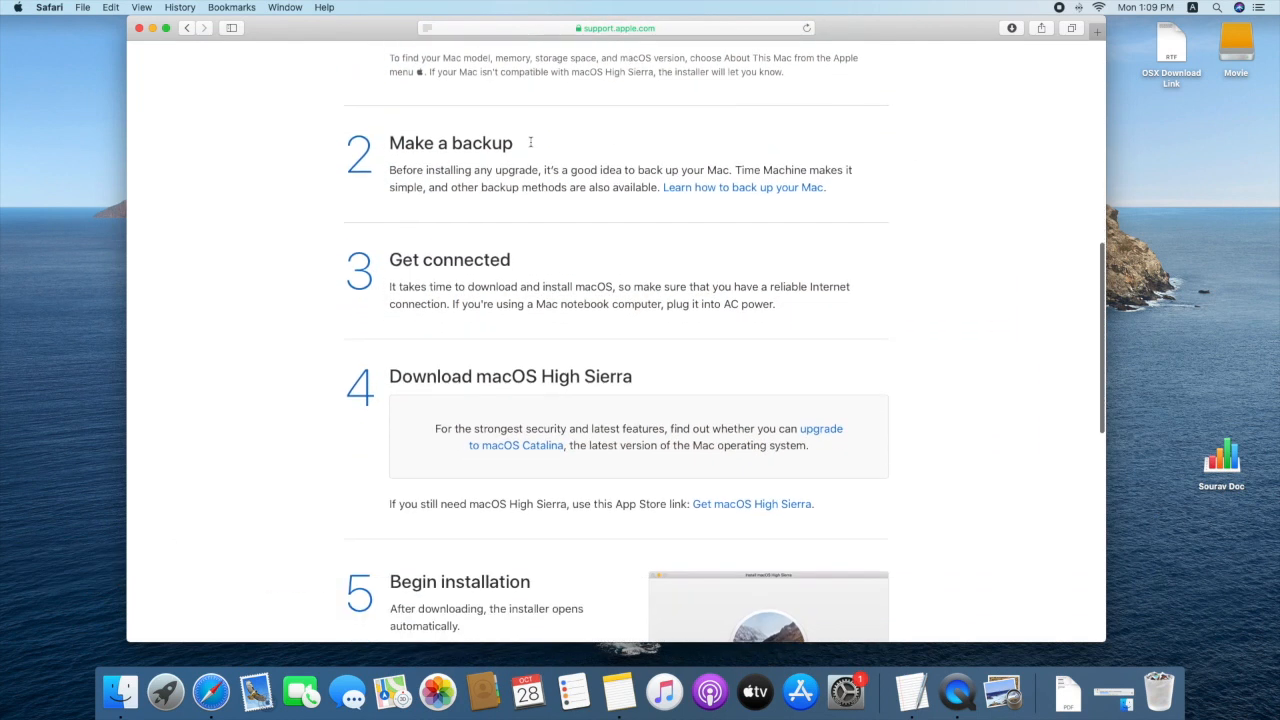
scroll(down, 3)
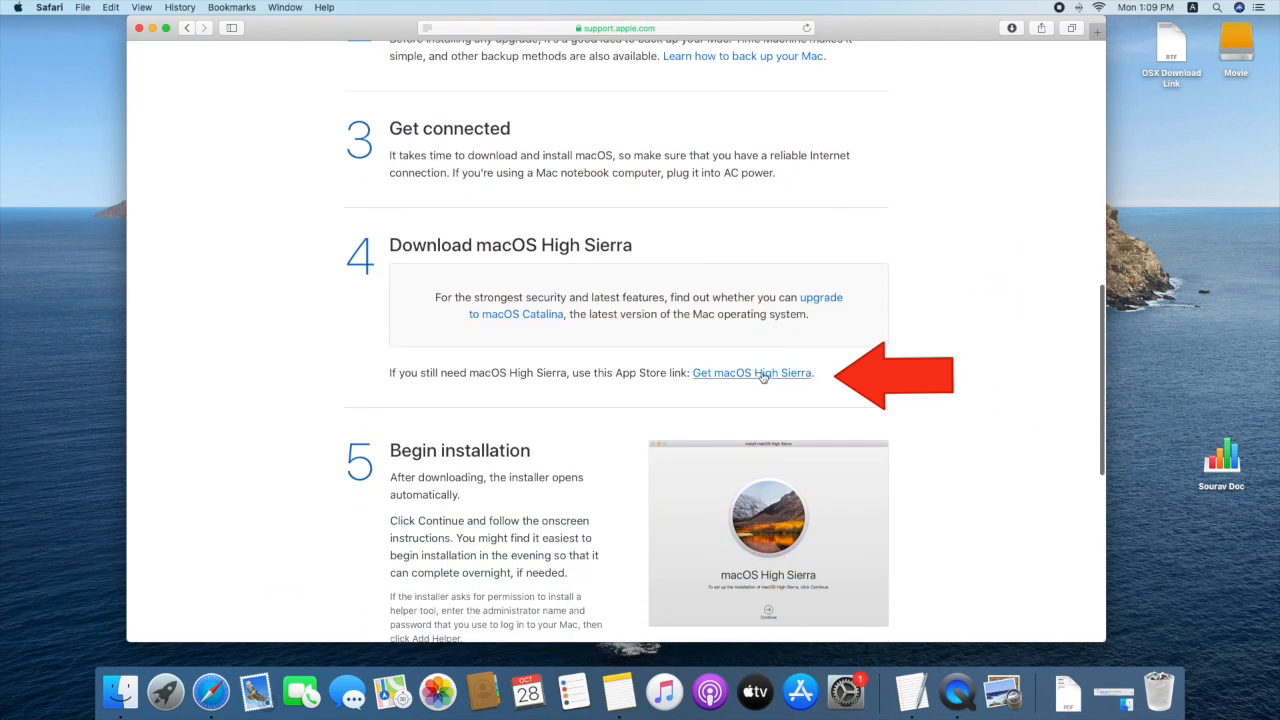
click(751, 372)
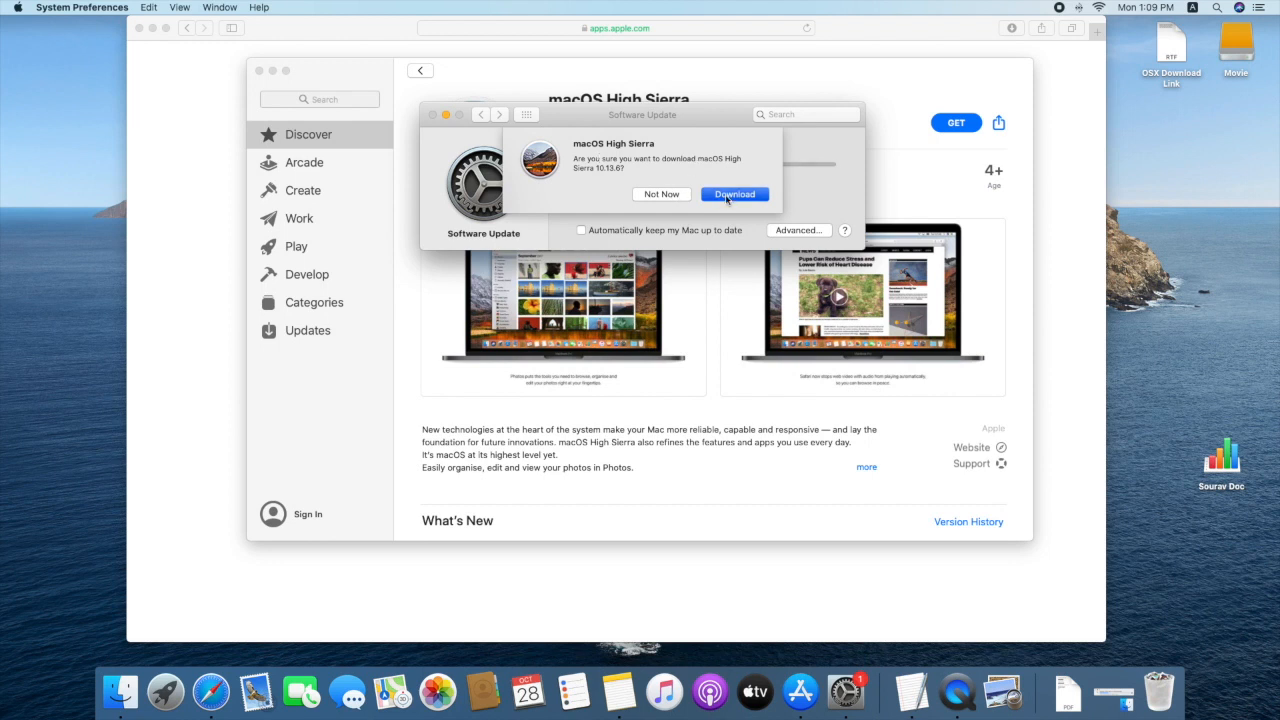
- Download macOS High Sierra 10.13.6 and quit the too-old-to-open installer warning
click(734, 194)
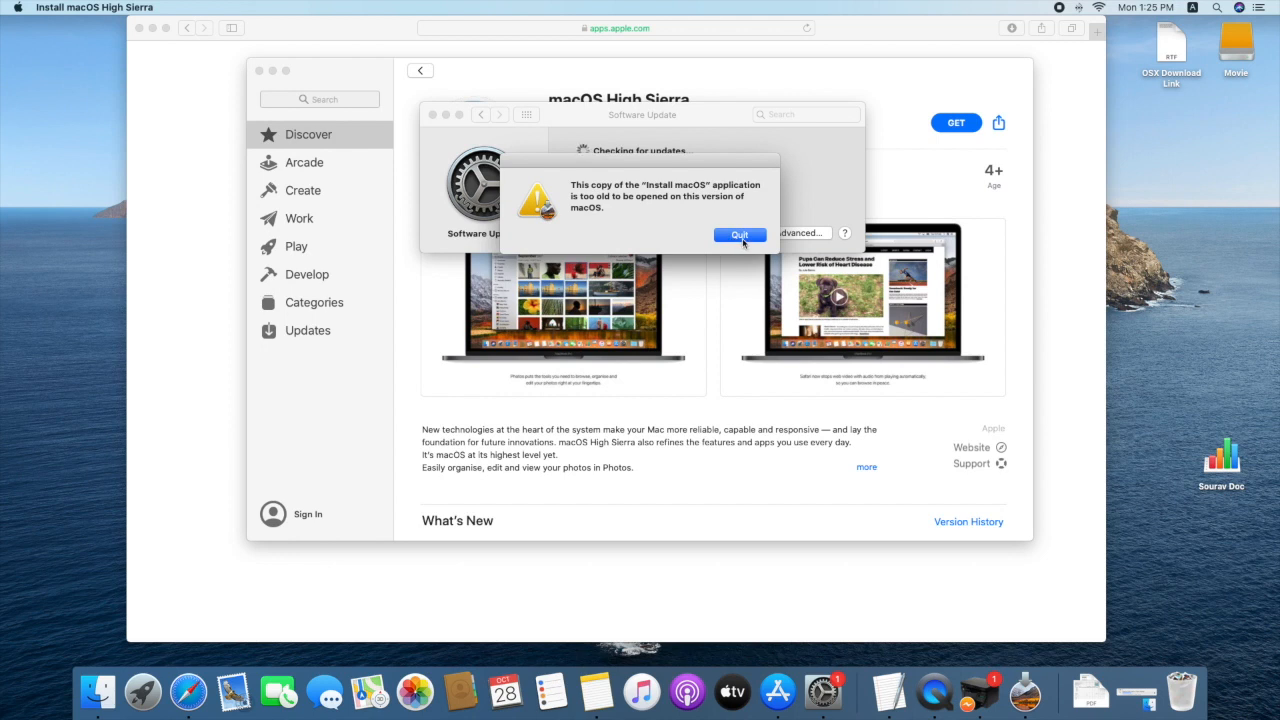
click(739, 234)
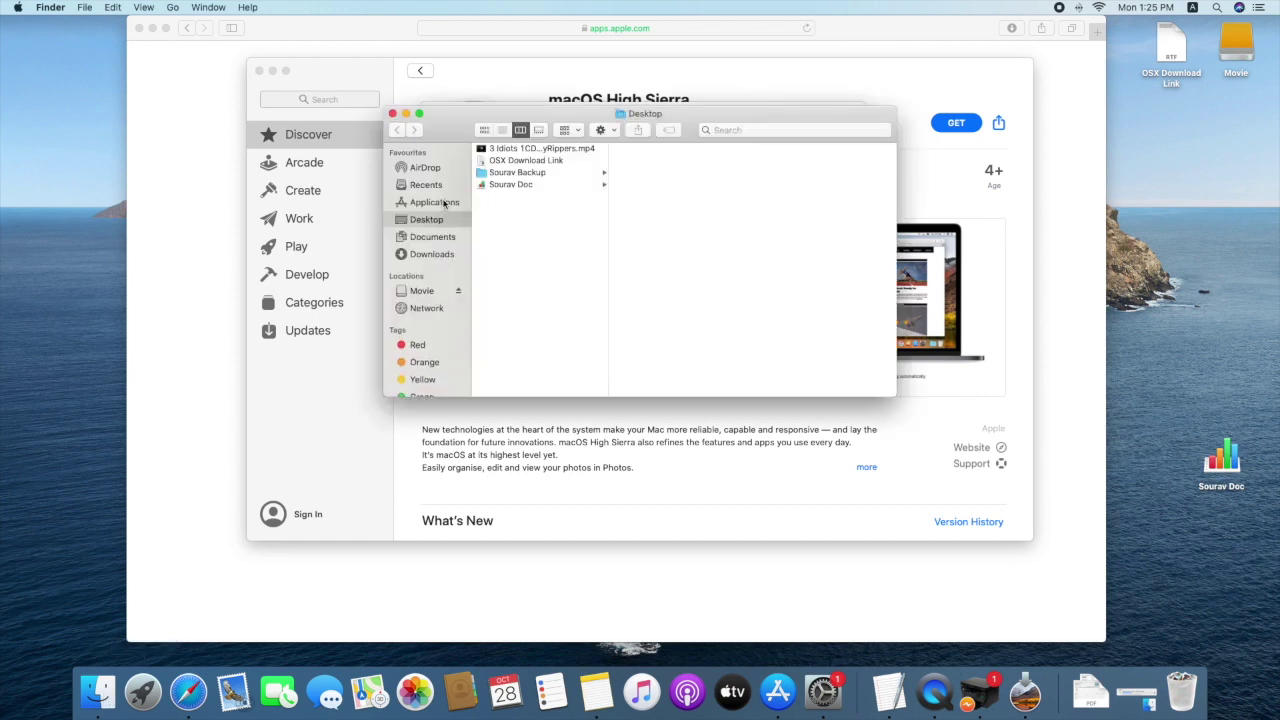
- Confirm Install macOS High Sierra sits in Applications, then launch Terminal from Utilities
click(433, 202)
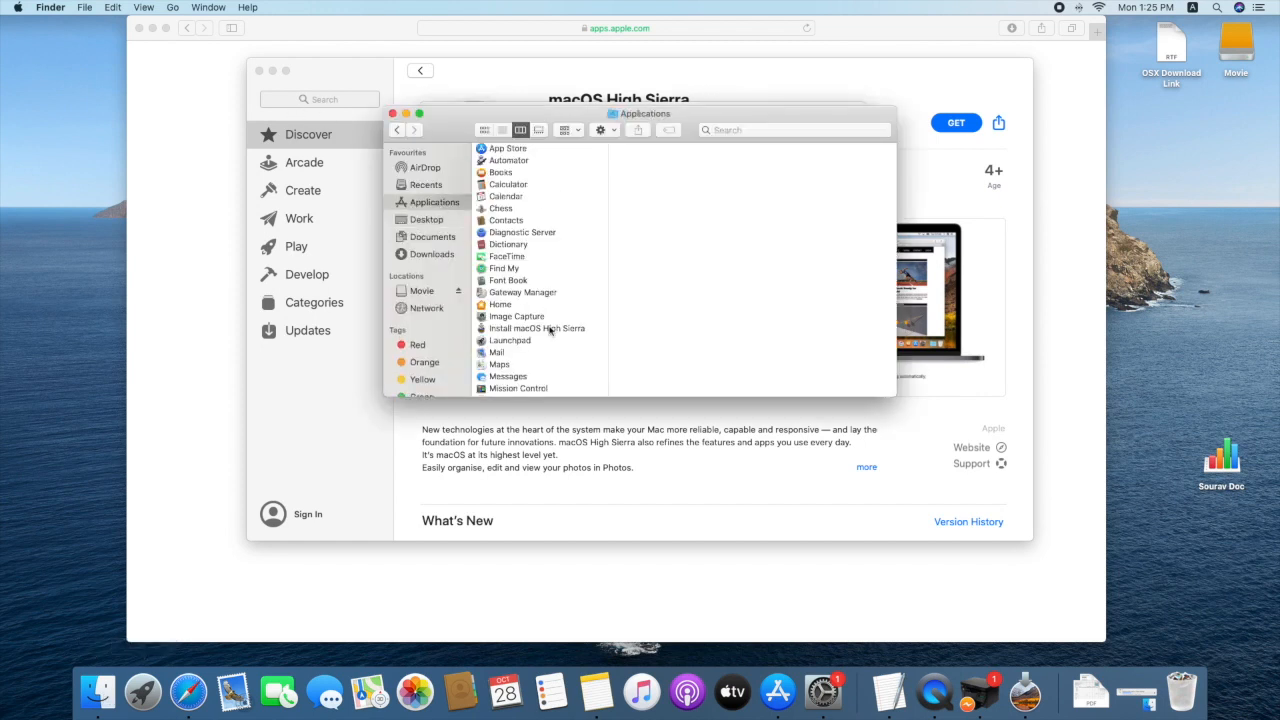
click(537, 328)
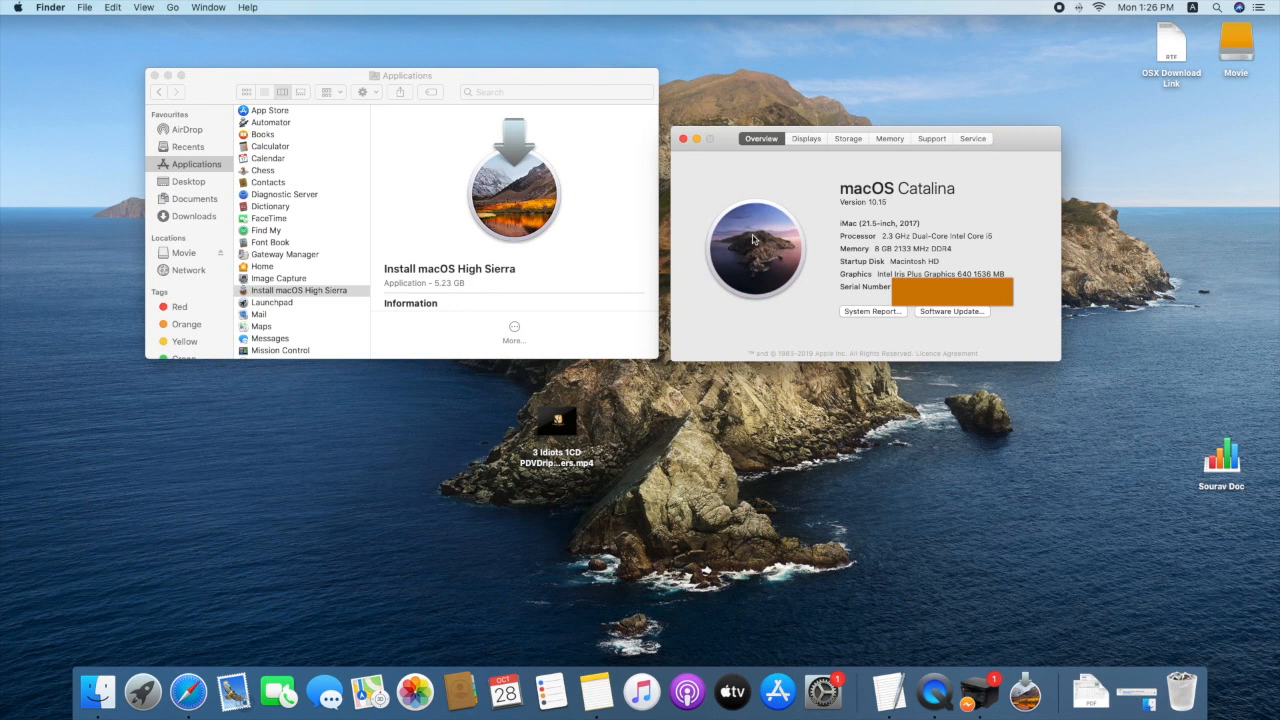
click(173, 7)
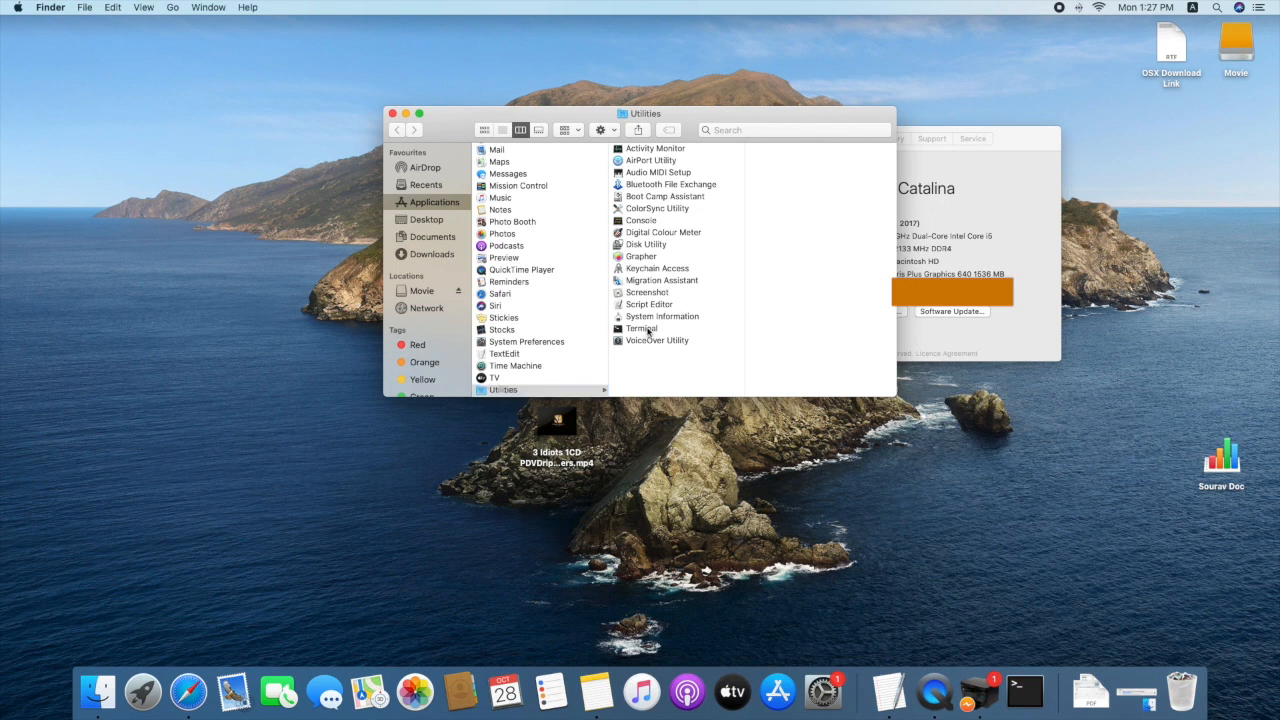
double_click(641, 328)
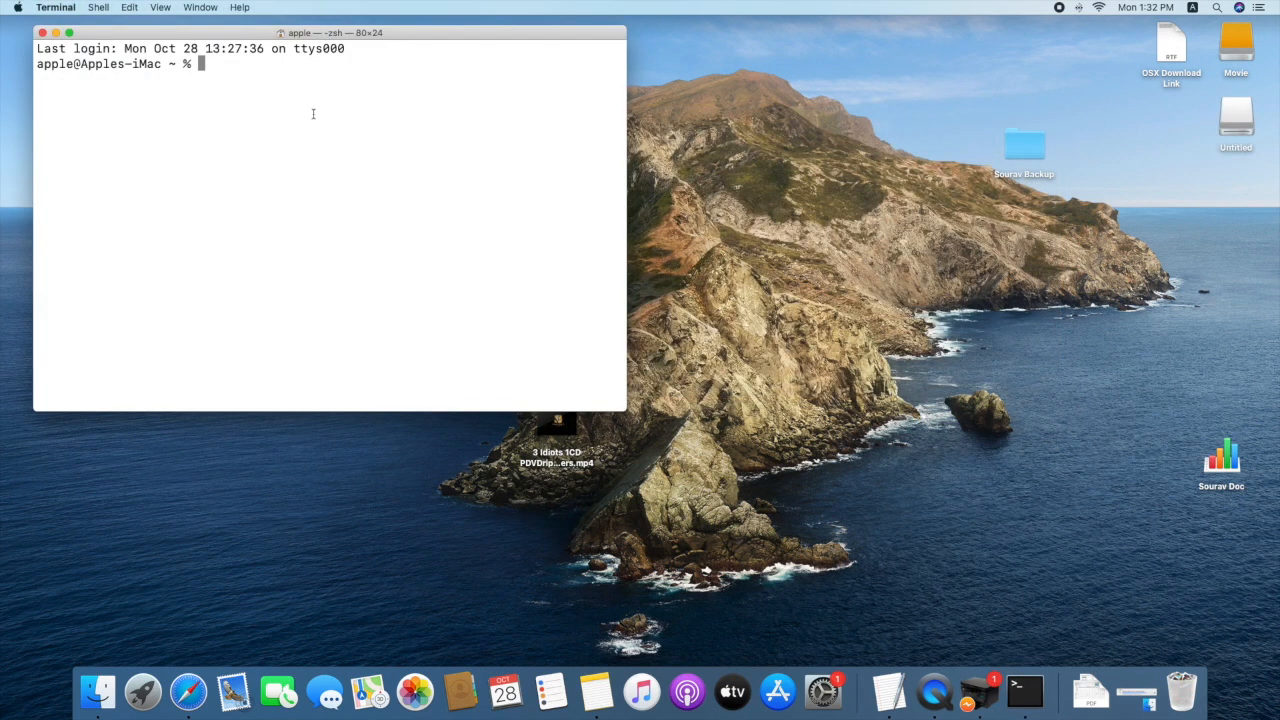
- Enter sudo followed by the installer's Contents/Resources/createinstallmedia path, located via Show Package Contents
text(sudo)
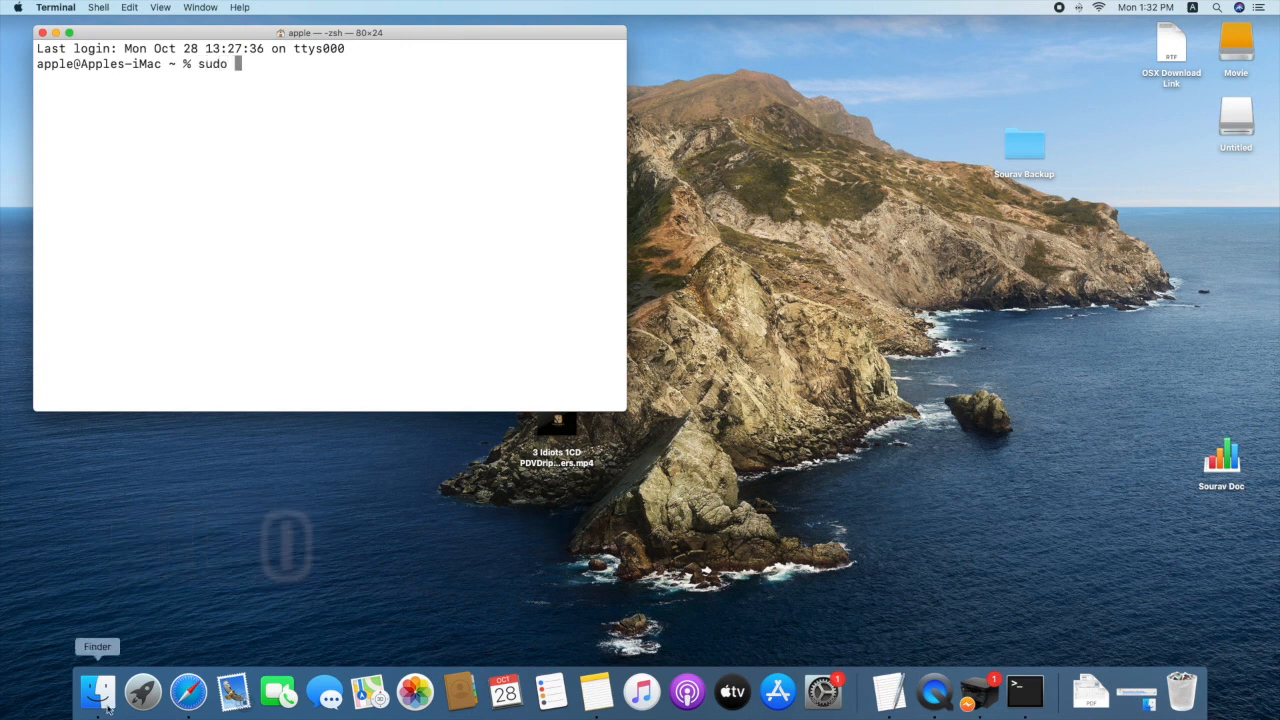
click(97, 691)
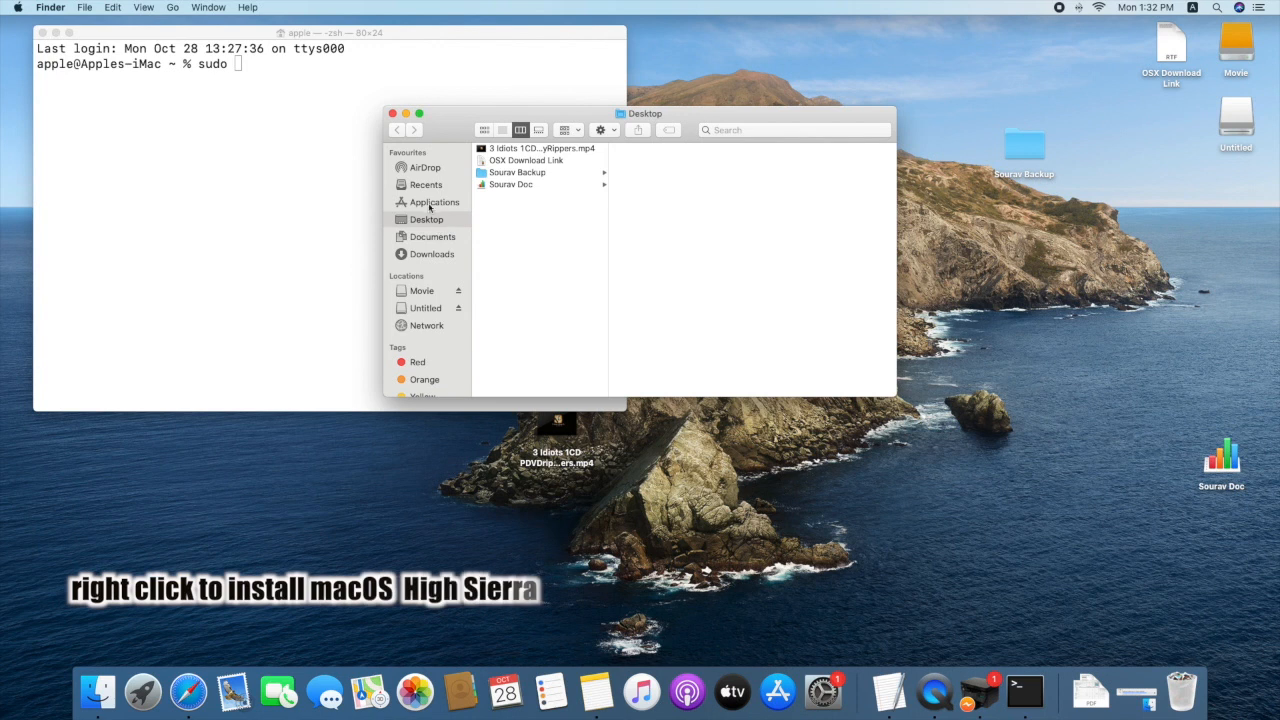
click(432, 202)
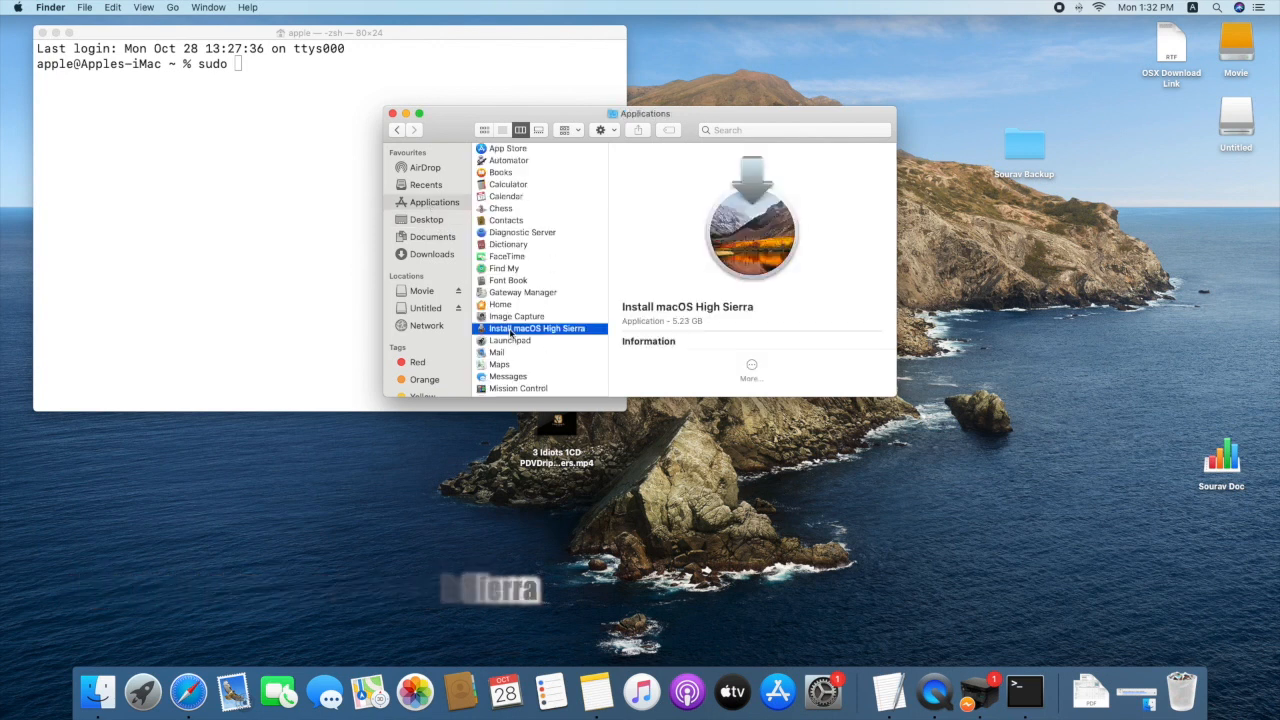
right_click(540, 328)
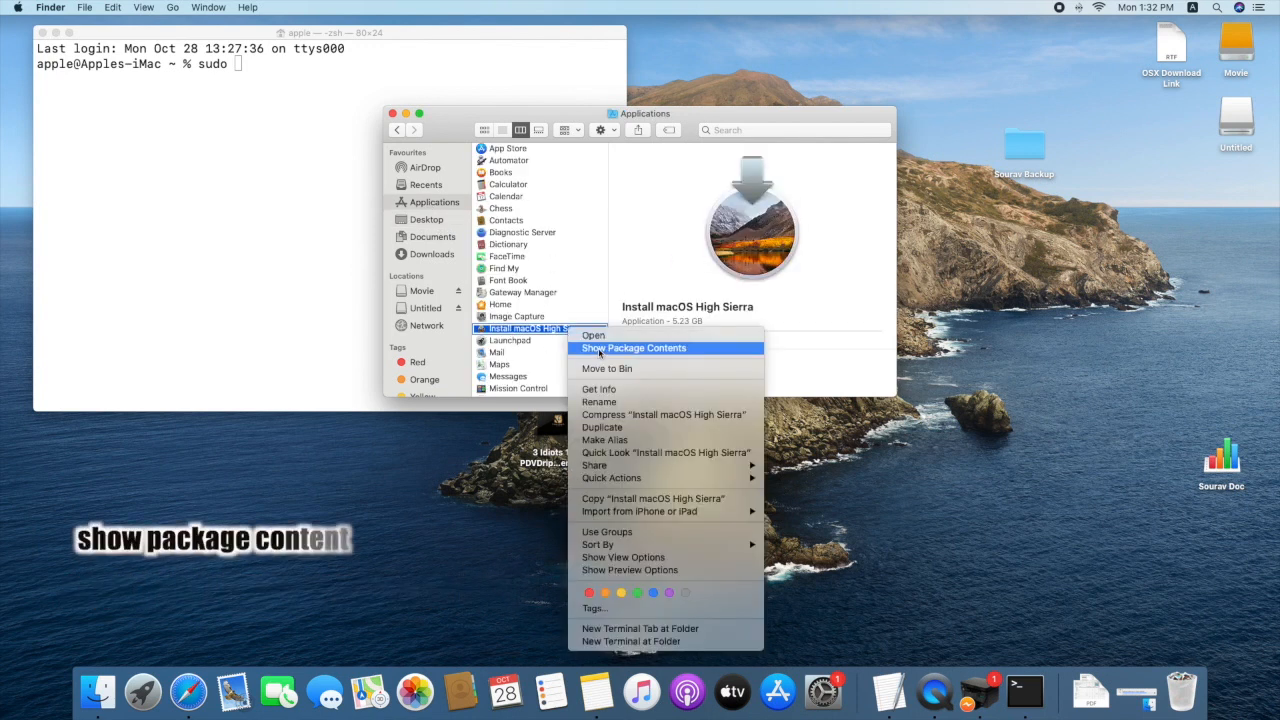
click(633, 347)
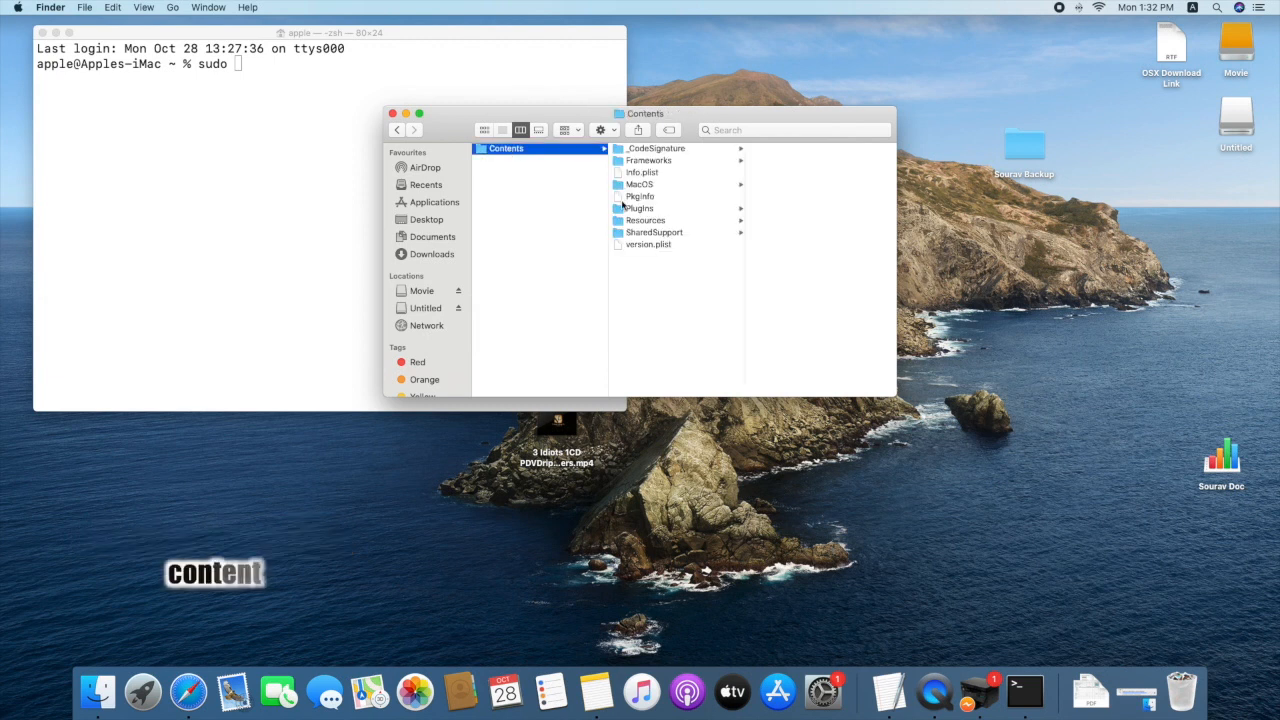
click(645, 220)
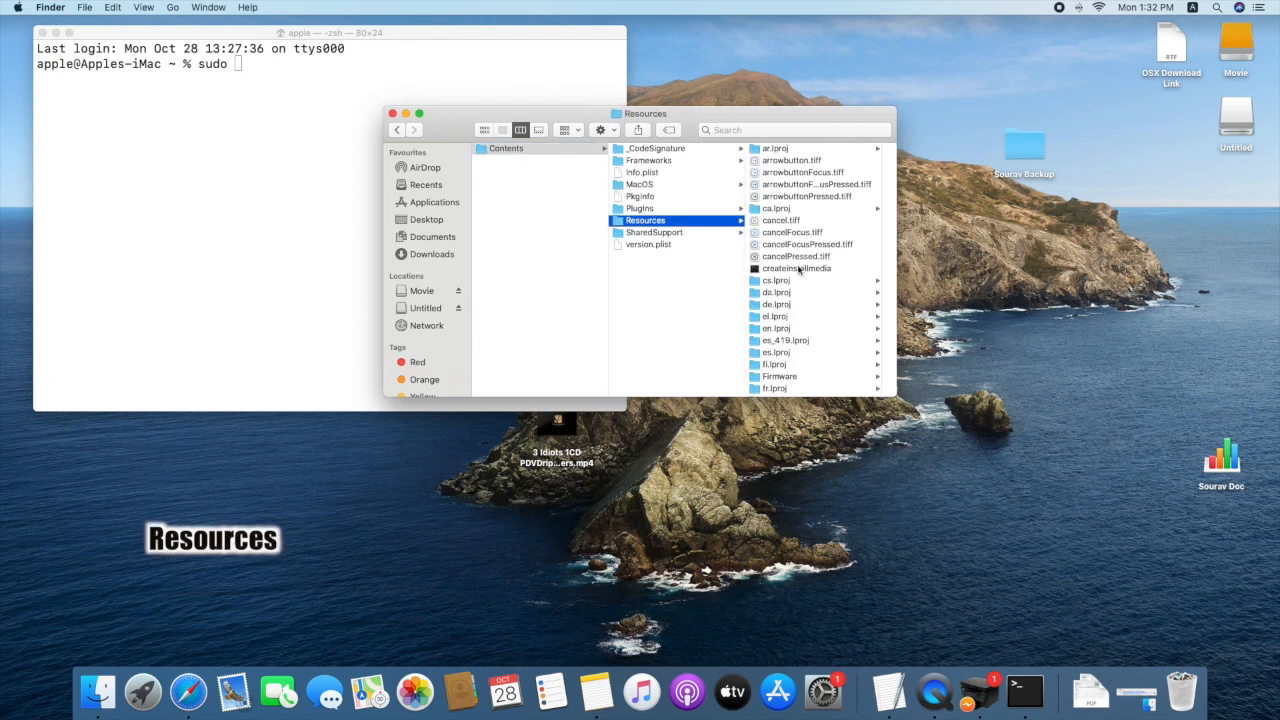
text(/Applications/Install\ macOS\ High\ Sierra.app/Contents/Resources/createinstallmedia)
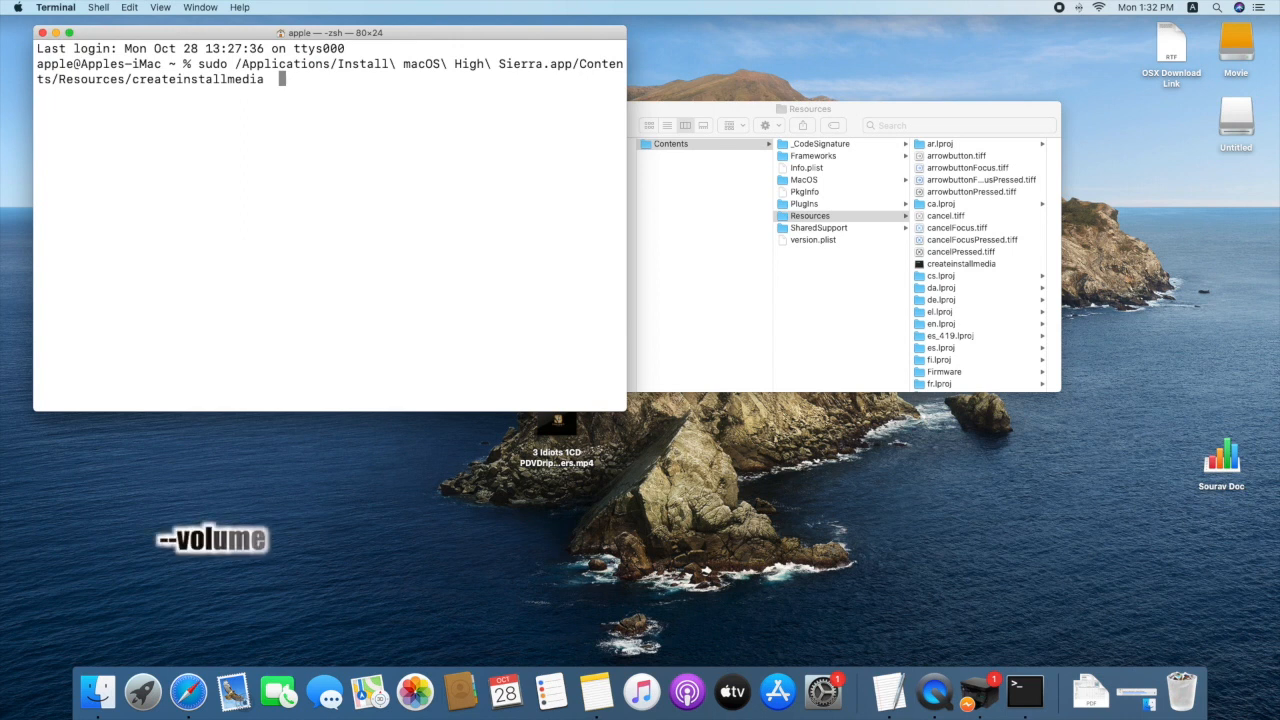
- Add --volume and drag the Untitled drive from /Volumes into the command as /Volumes/Untitled
text(--voli)
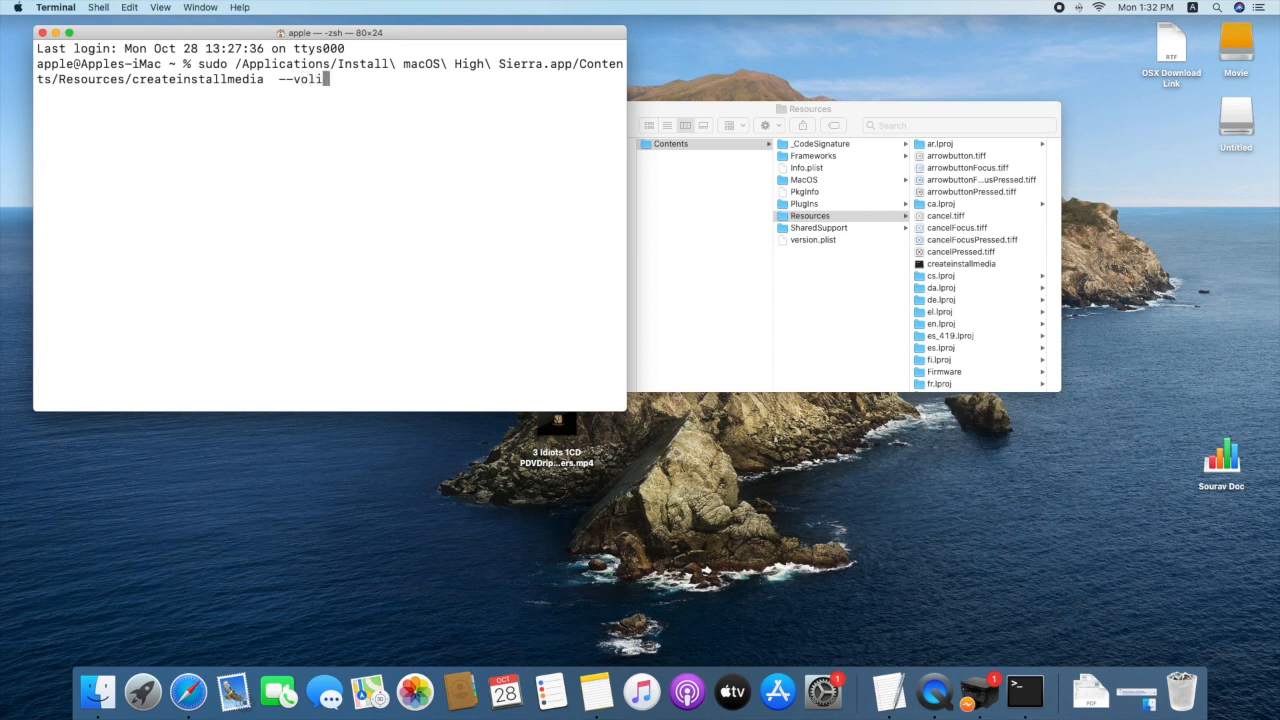
text(me)
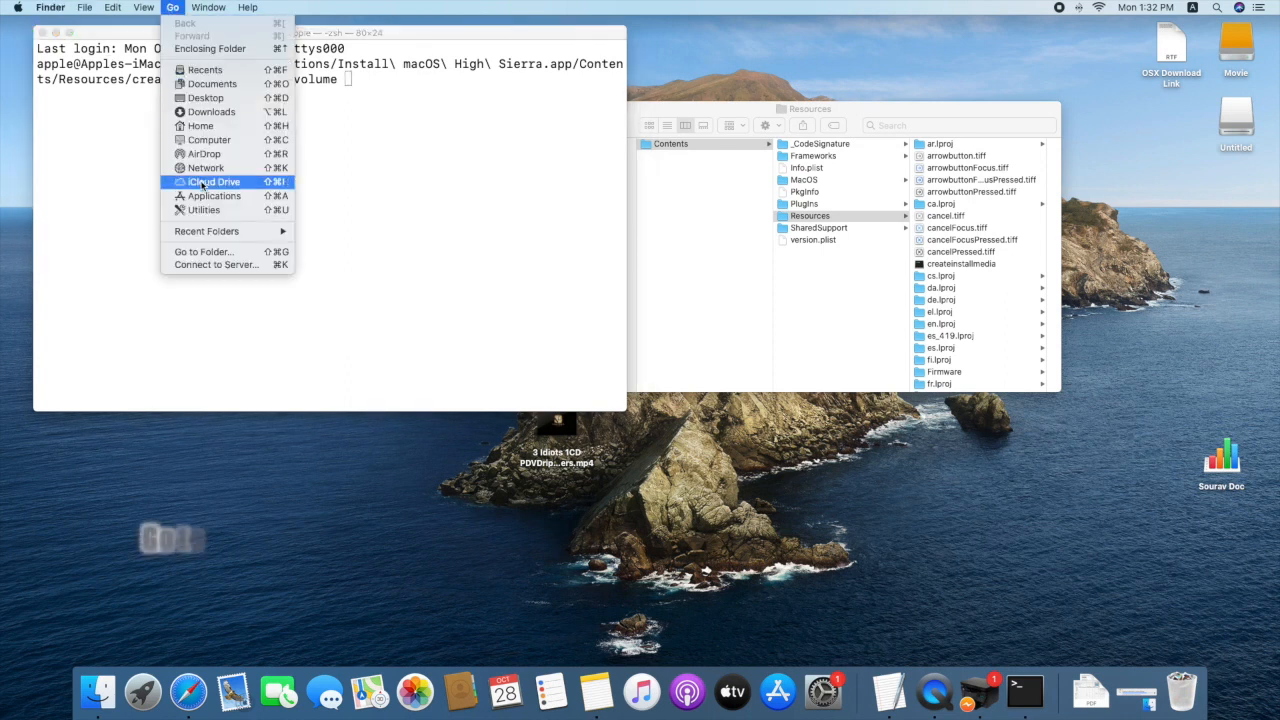
click(203, 251)
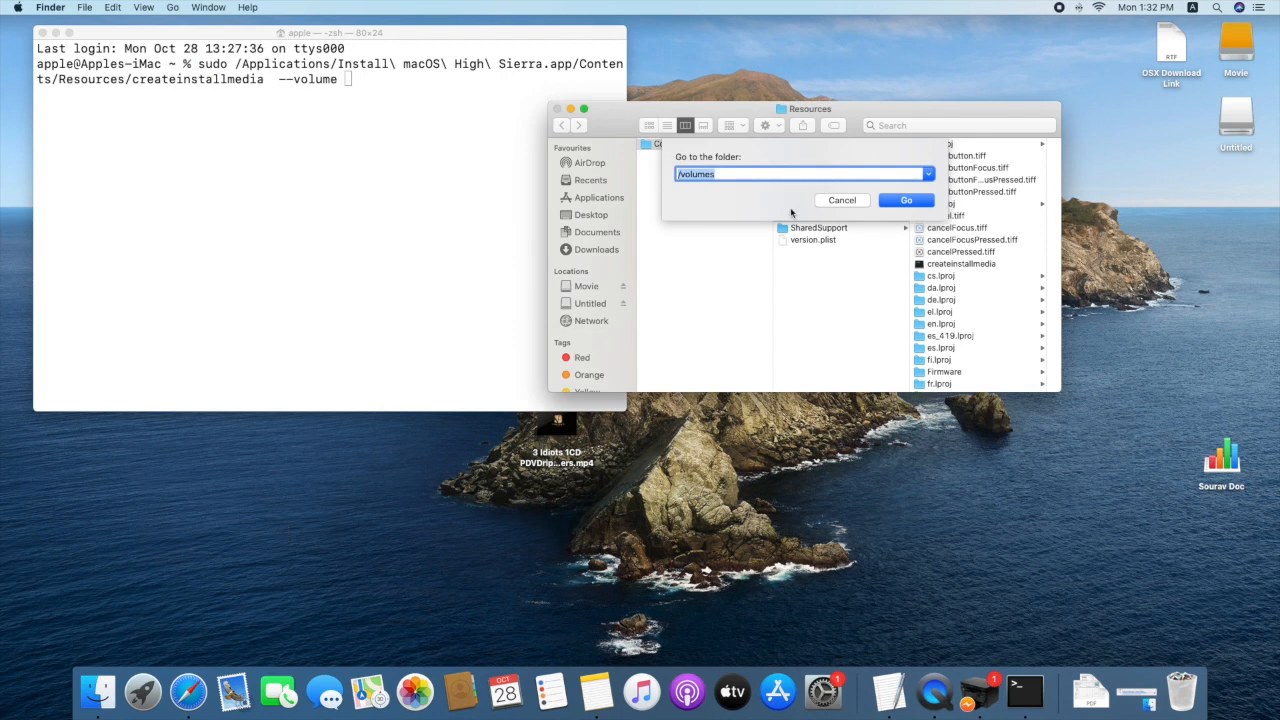
click(905, 199)
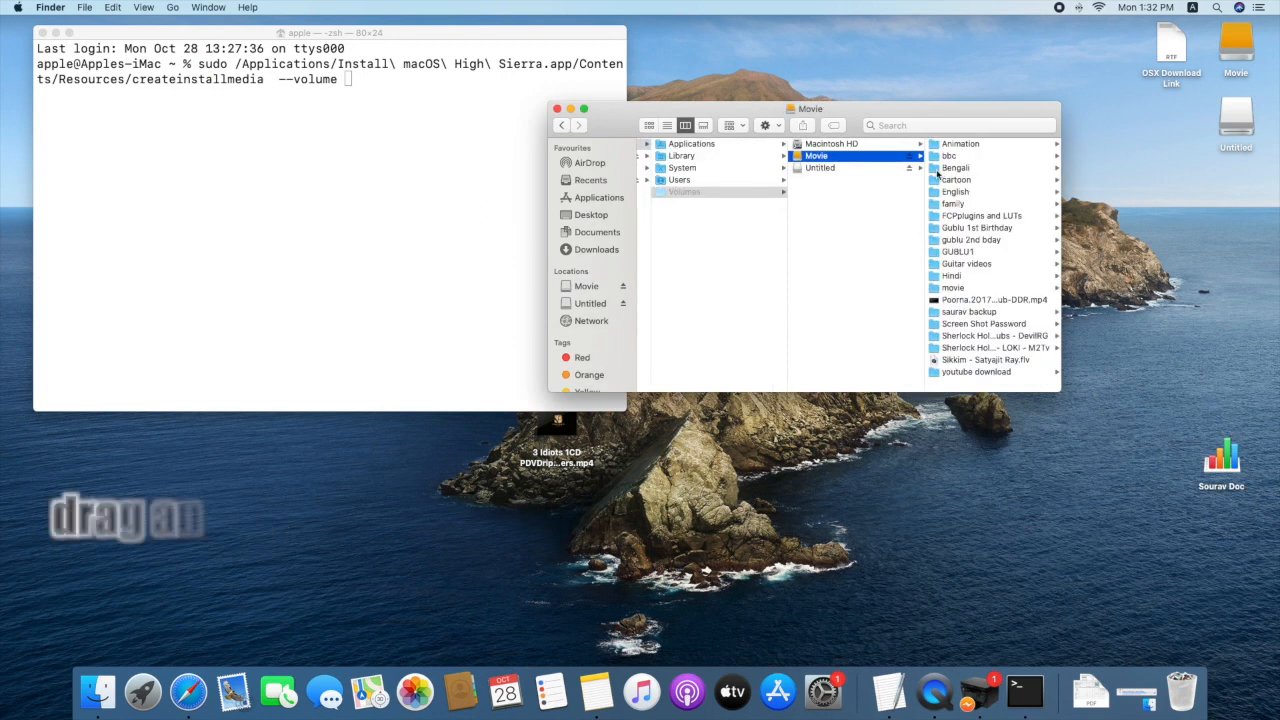
click(855, 167)
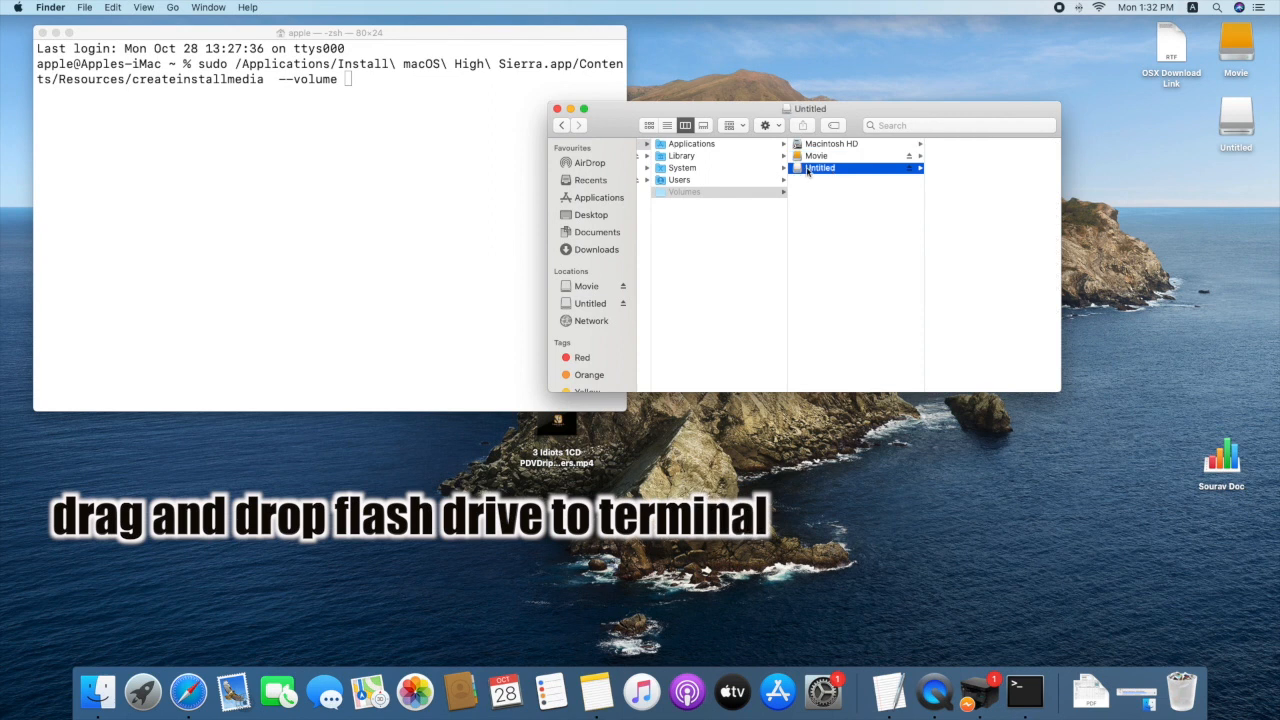
drag(819, 167, 410, 78)
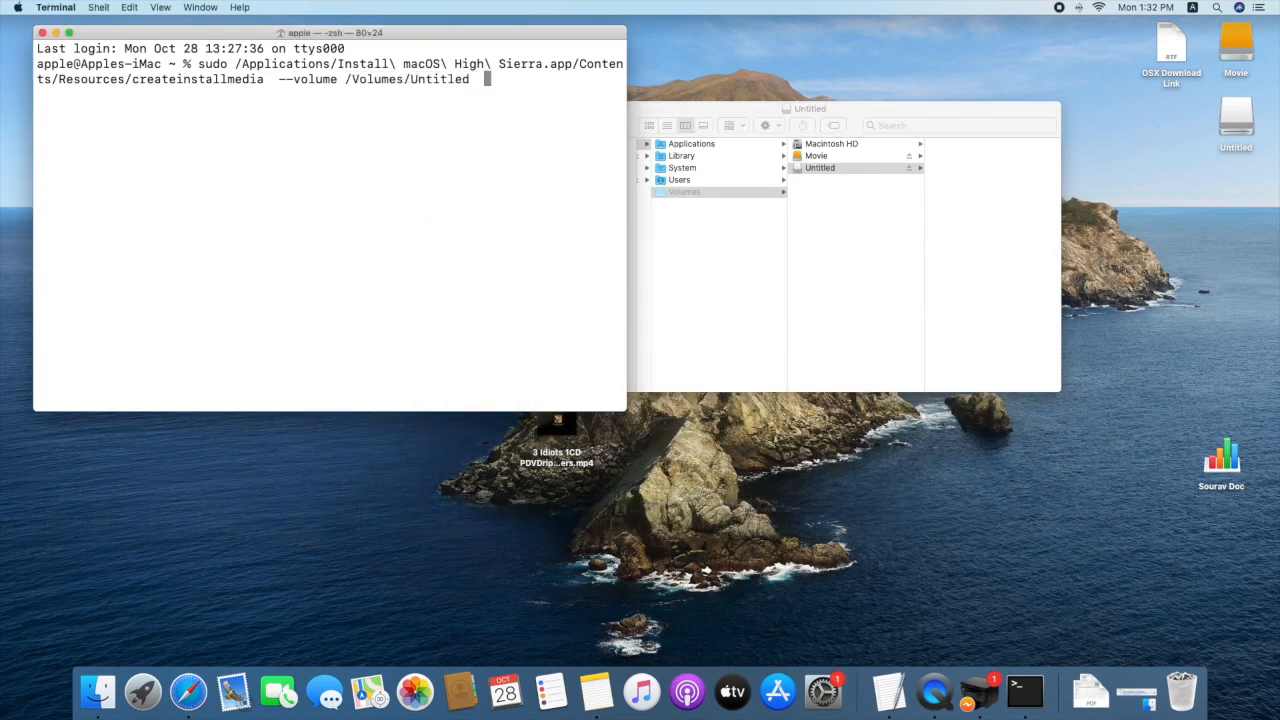
- Append --nointeraction, run the command with the password, and allow Terminal access to the removable volume
text(--nointeraction)
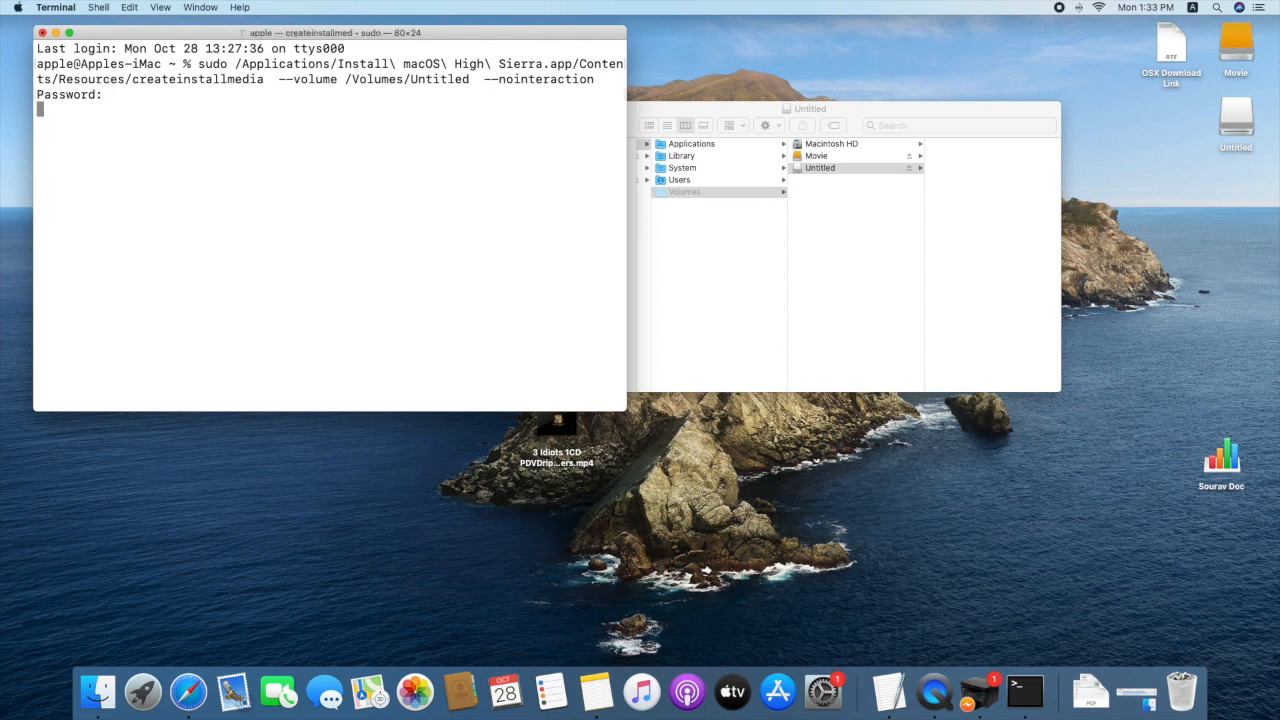
key(Return)
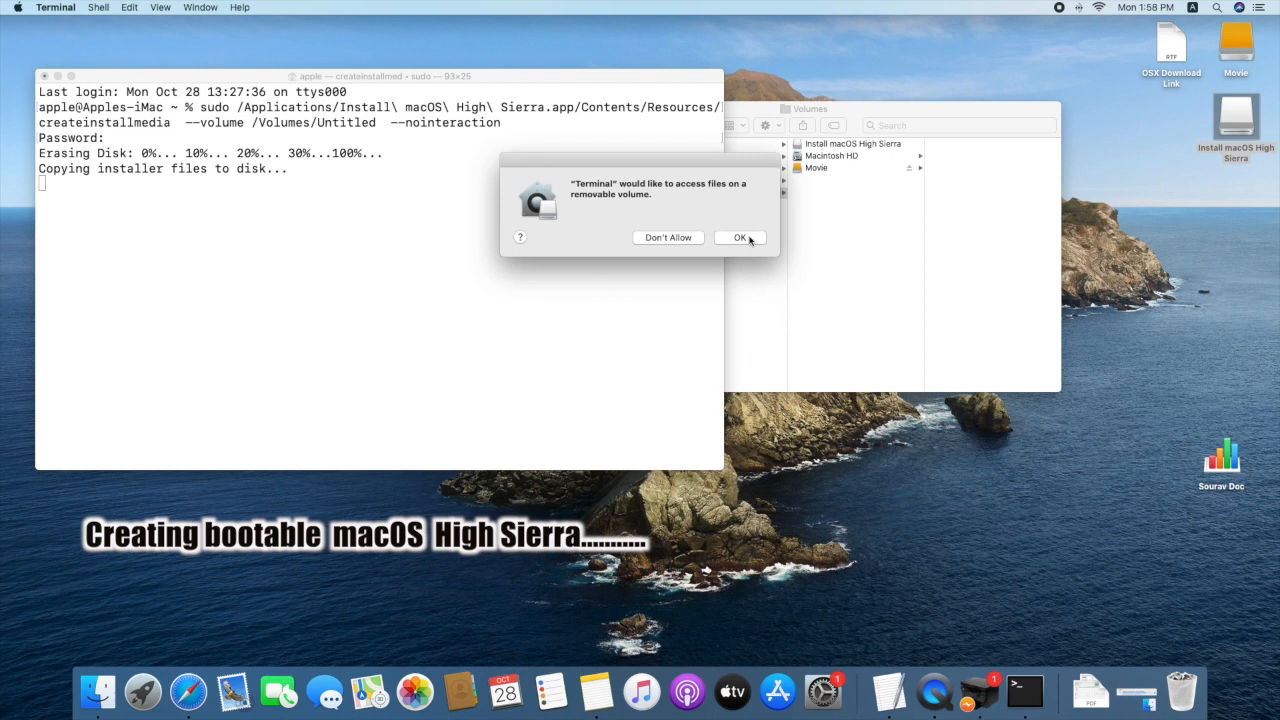
click(740, 237)
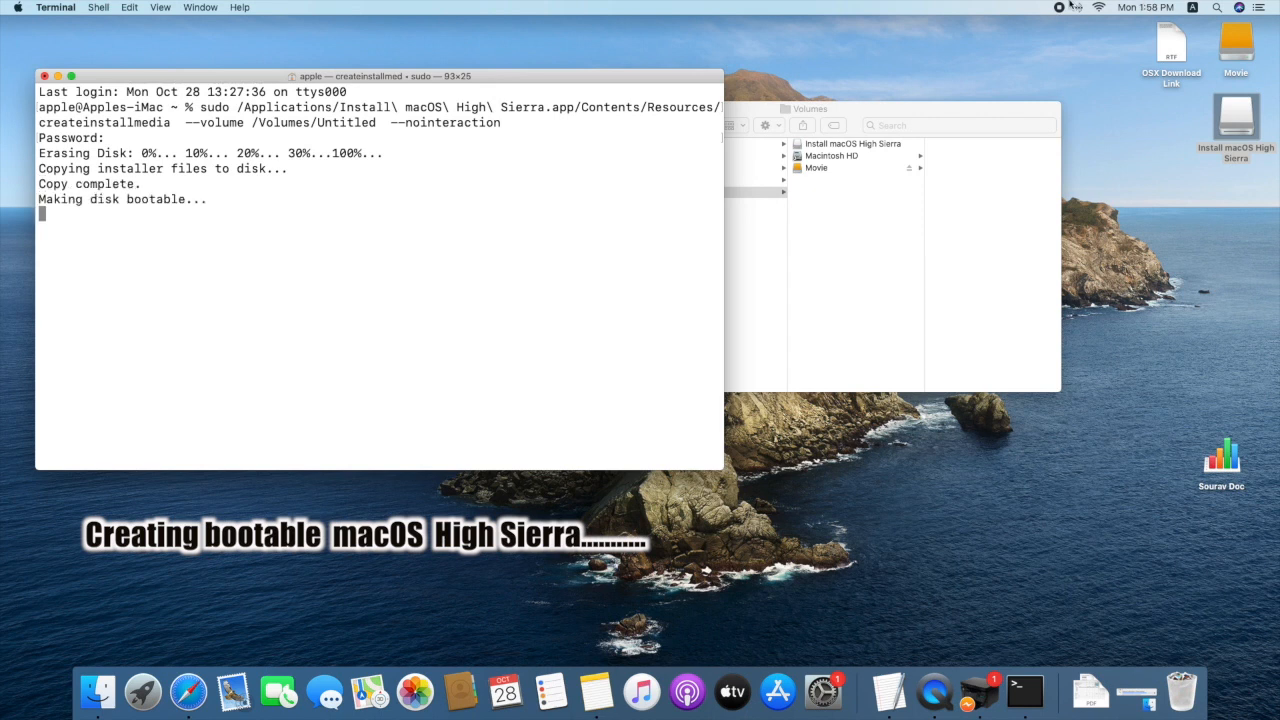